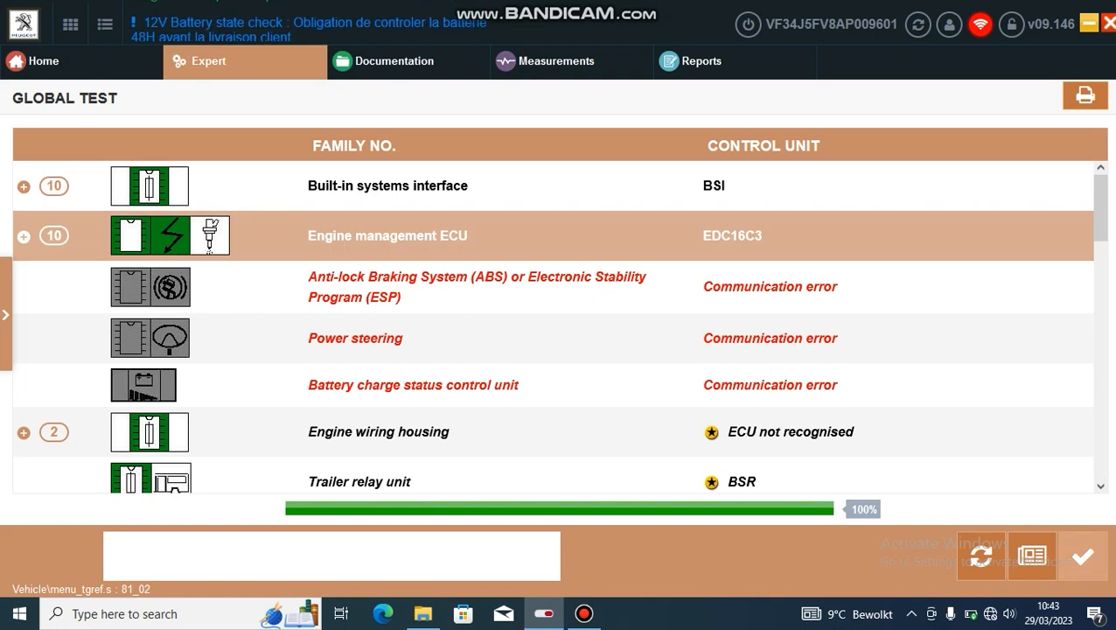
- Select Engine management ECU (EDC16C3) from the Global Test and scroll its function menu
left_click(388, 235)
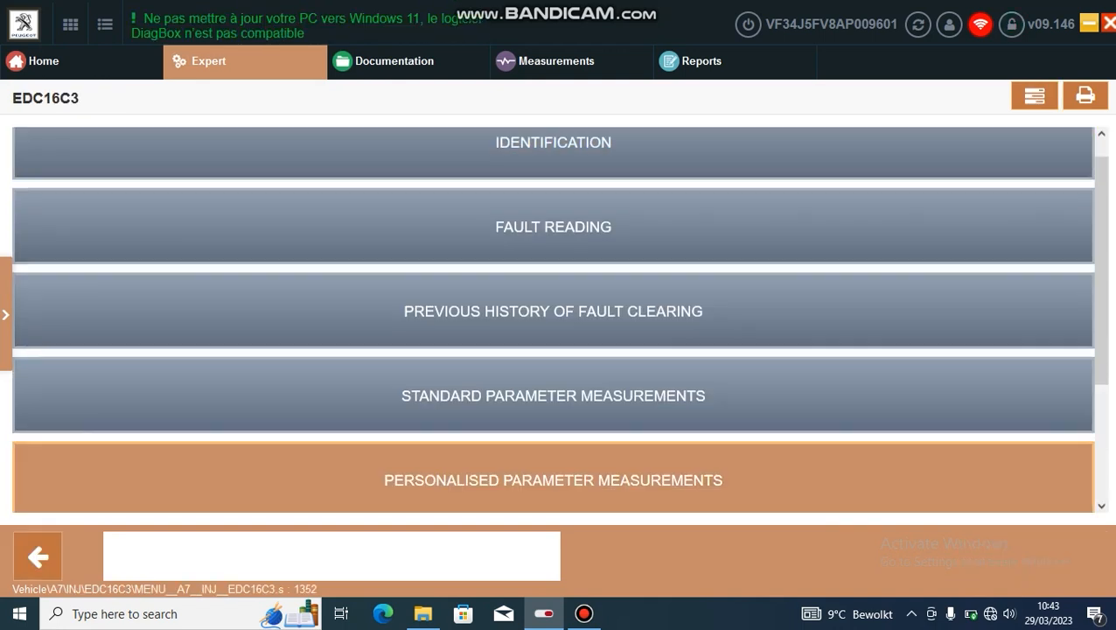
scroll("down", 3)
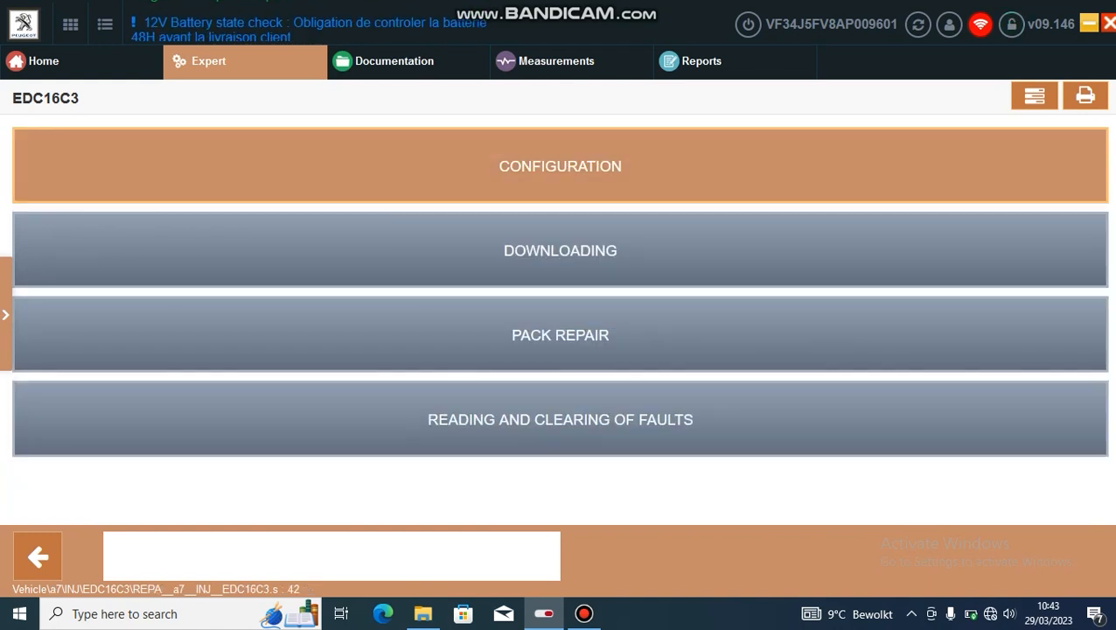
- Choose CONFIGURATION, then MANUAL CONFIGURATION in the EDC16C3 repair options
left_click(560, 166)
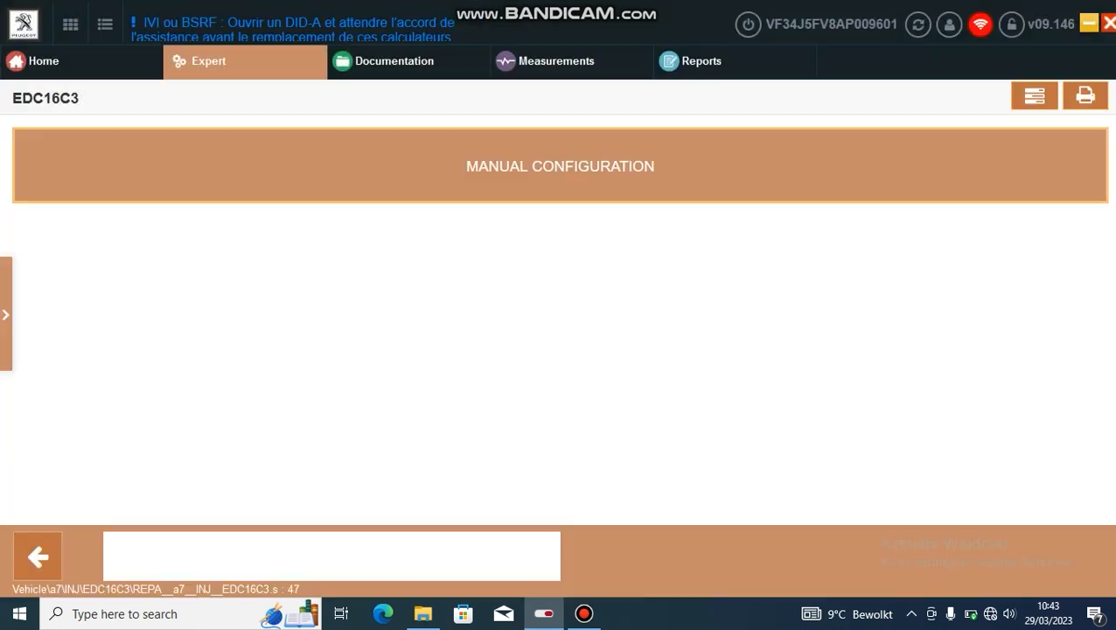
left_click(560, 166)
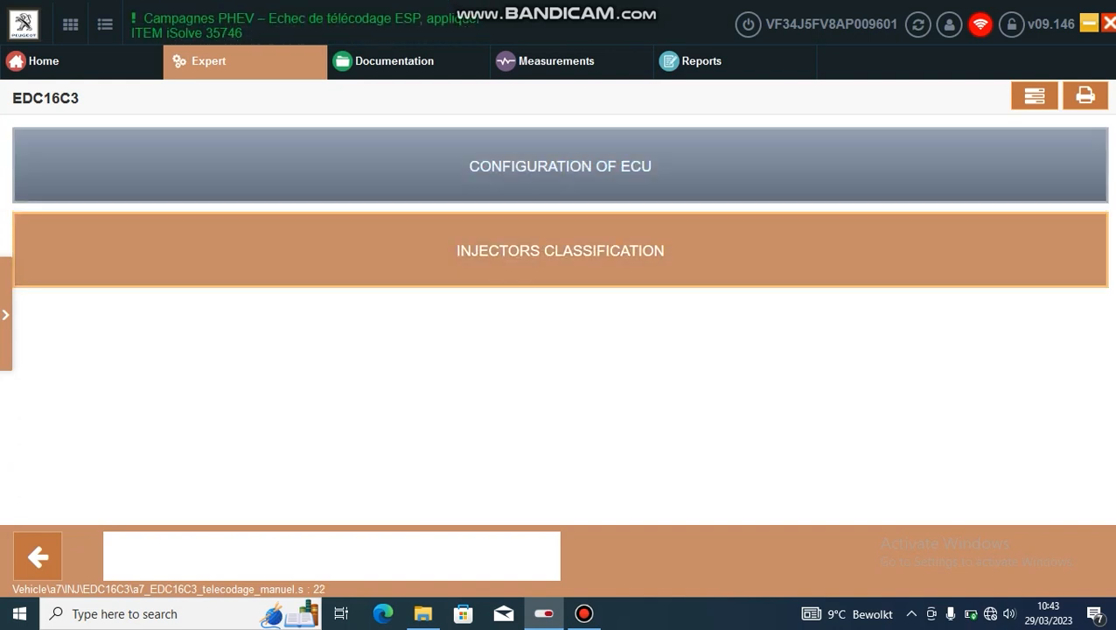
- Select INJECTORS CLASSIFICATION to show the correction-code fields for cylinders 1–4
left_click(559, 250)
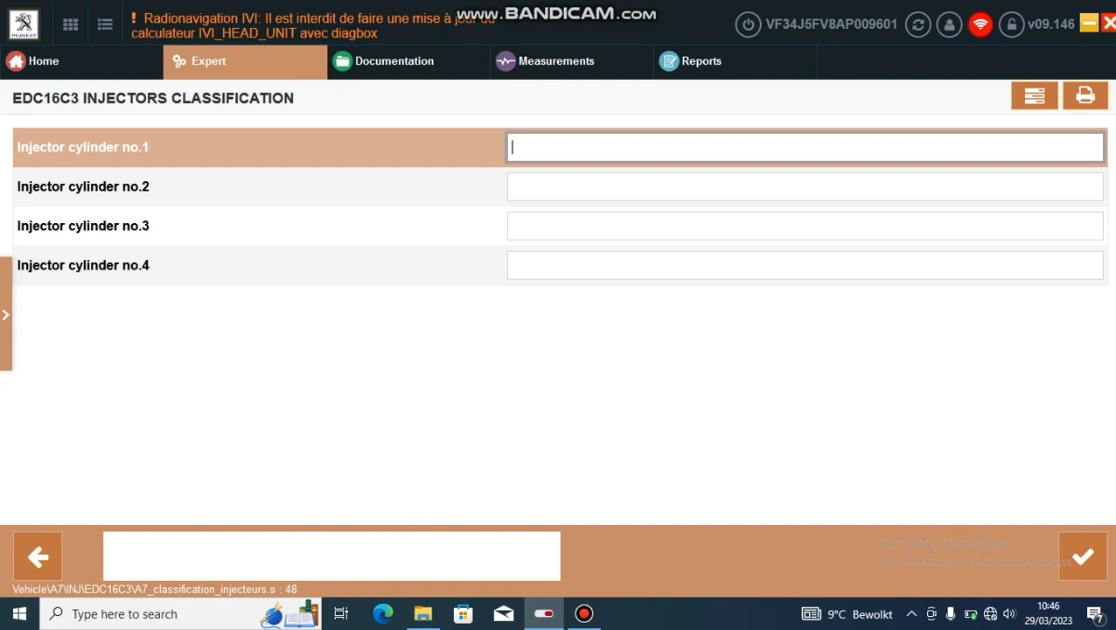
mouse_move(37, 555)
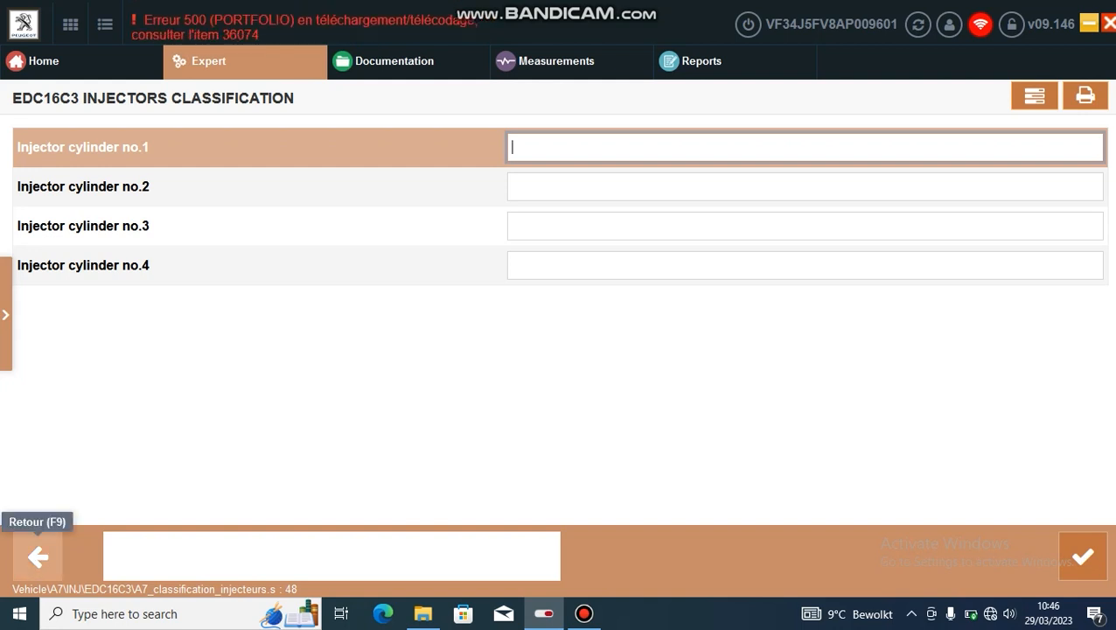